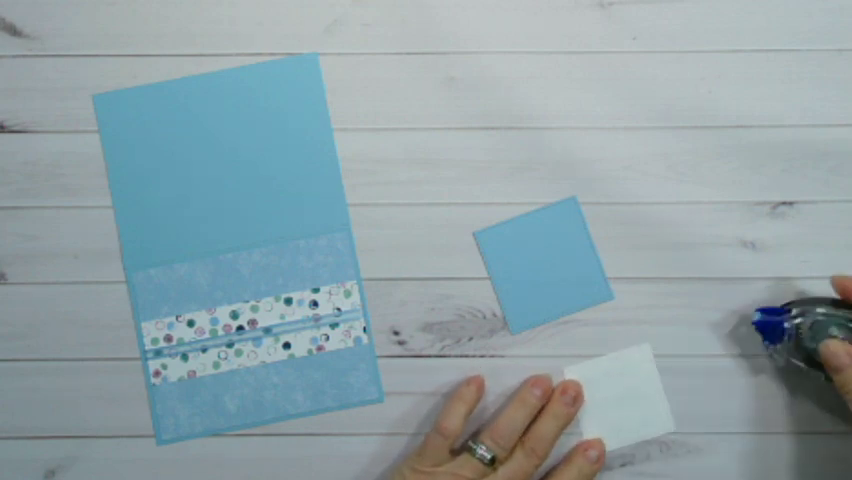
pyautogui.moveTo(610, 400); pyautogui.dragTo(650, 320)
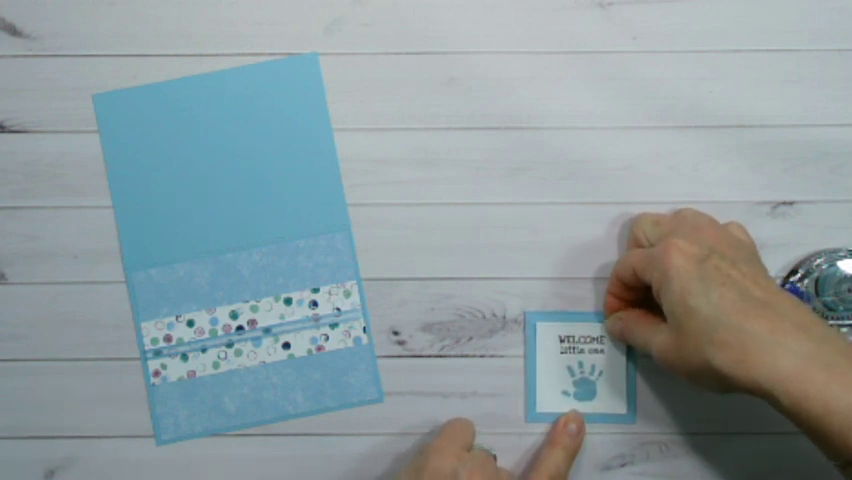
pyautogui.moveTo(600, 370)
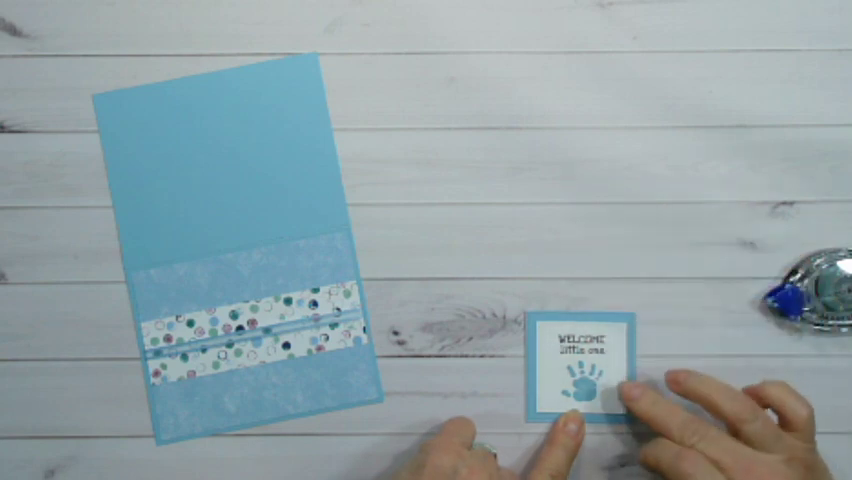